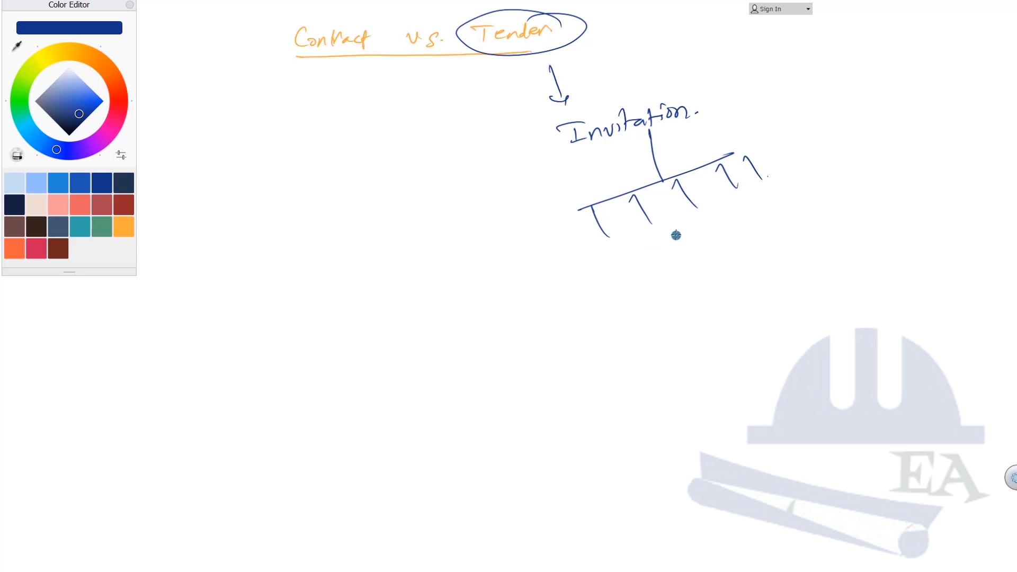
pyautogui.moveTo(626, 248)
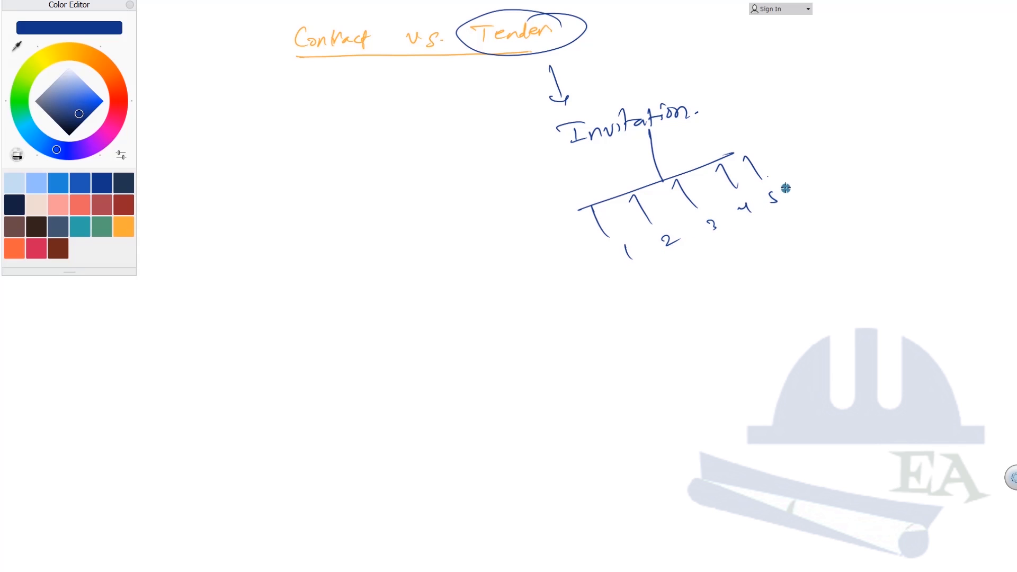
pyautogui.moveTo(722, 218)
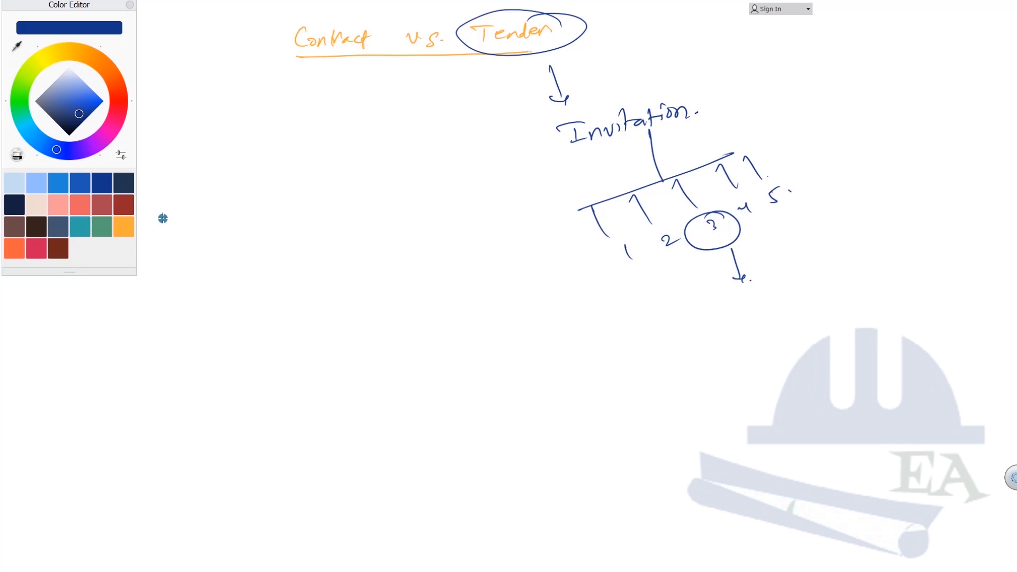
pyautogui.moveTo(323, 203)
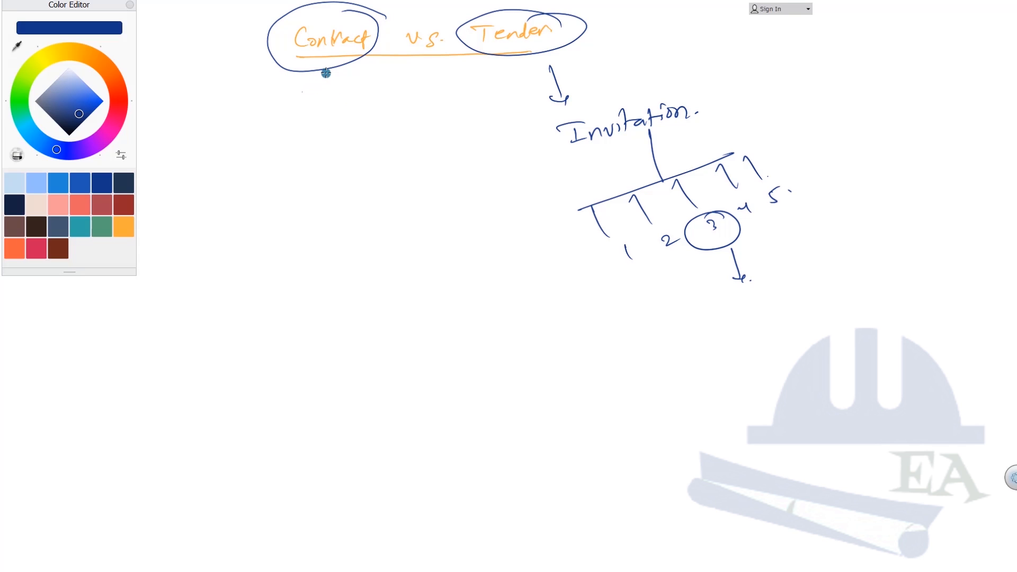
# - Draw an arrow down from the circled 'Contract' toward the circled 3
pyautogui.moveTo(326, 72); pyautogui.dragTo(321, 121)
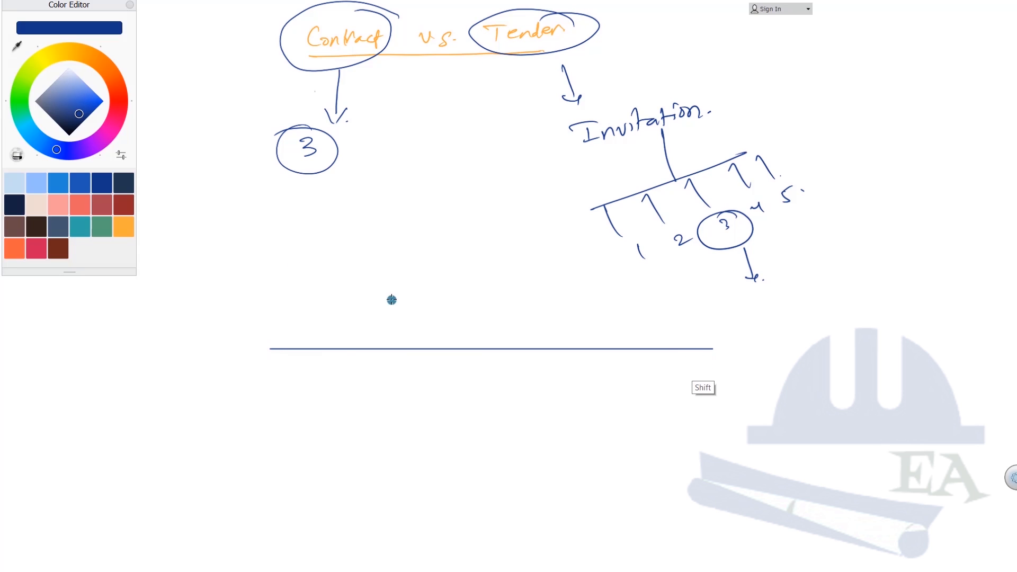
# - Switch the ink colour to orange-red
pyautogui.click(14, 234)
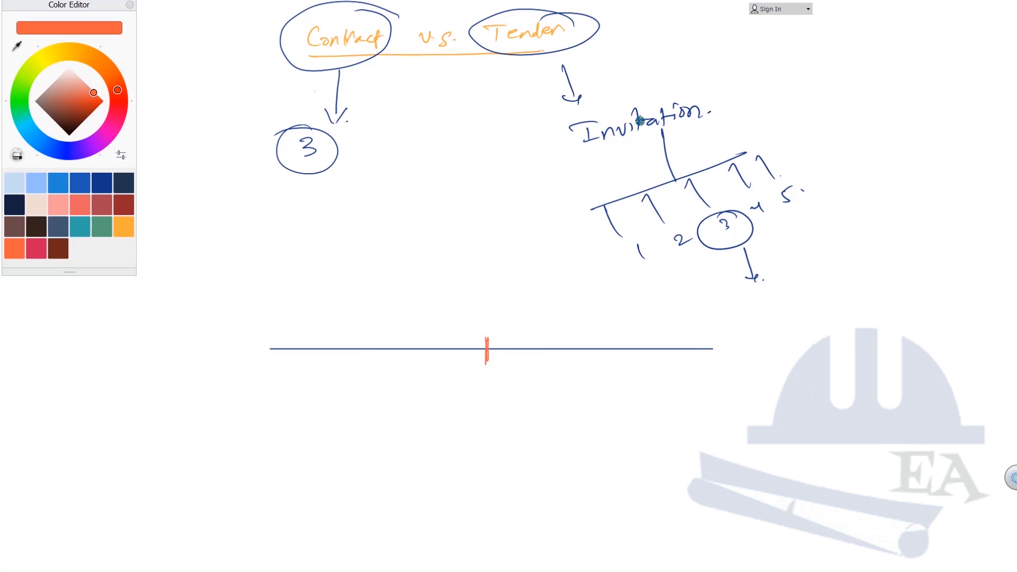
pyautogui.moveTo(742, 303)
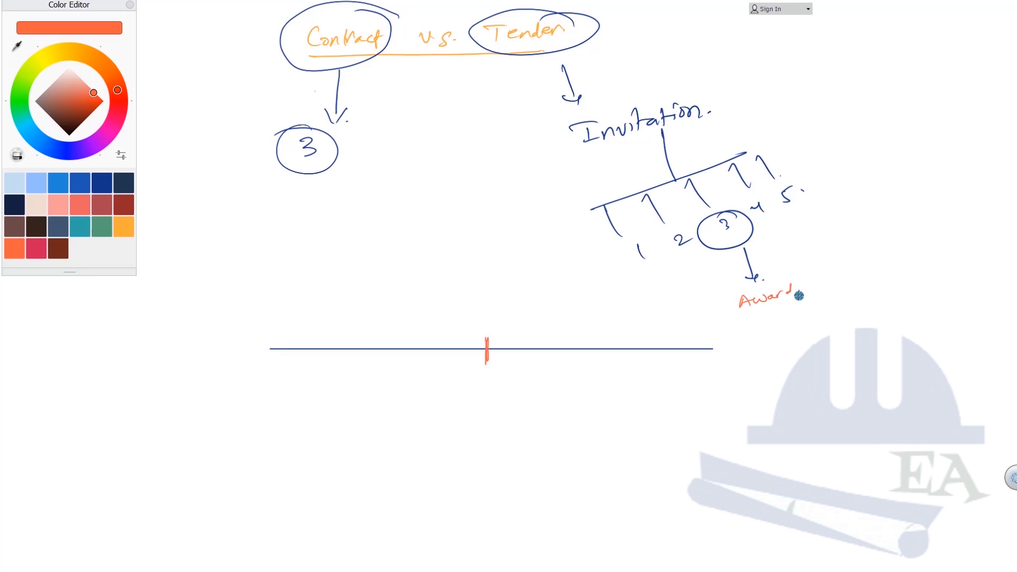
pyautogui.moveTo(756, 279)
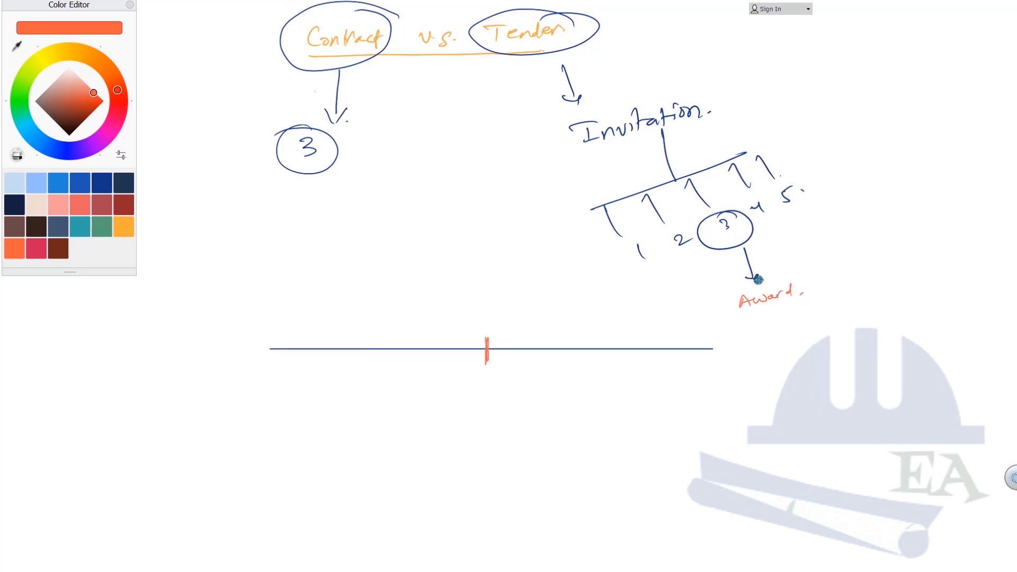
pyautogui.moveTo(488, 381)
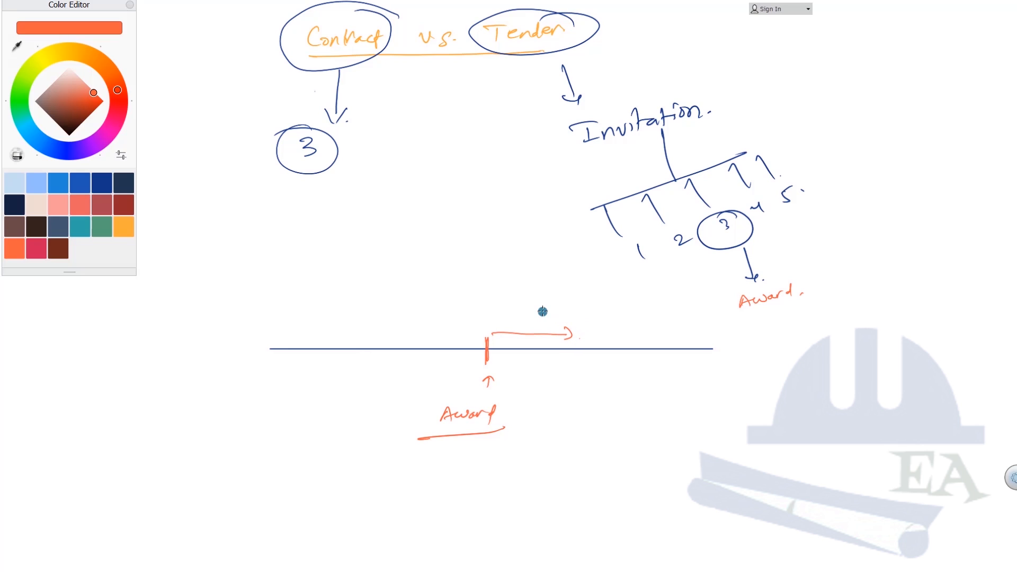
pyautogui.moveTo(576, 318)
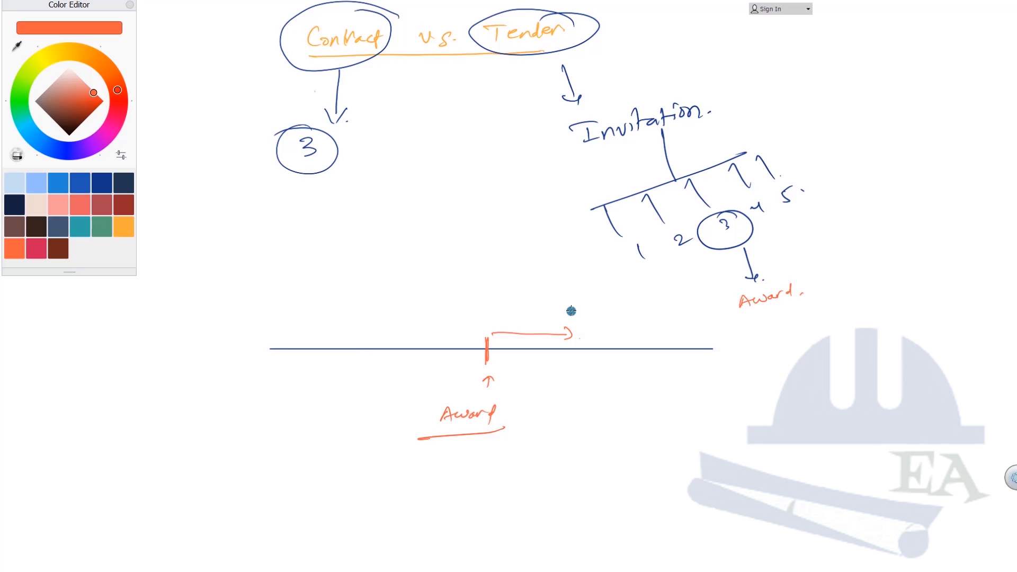
pyautogui.moveTo(584, 298)
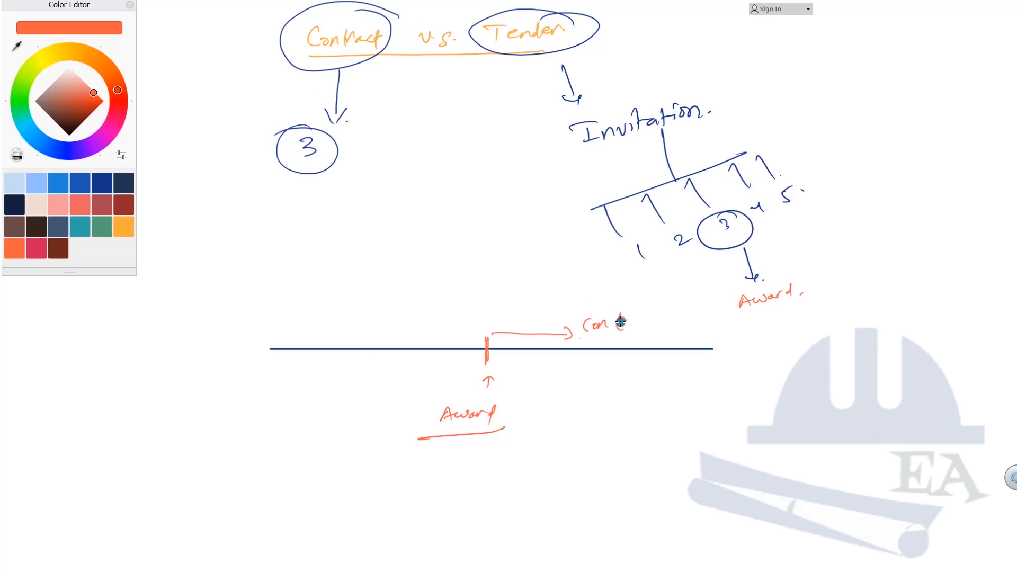
# - Finish writing 'Contract.' at the right arrow and switch the ink to green
pyautogui.write('tract.')
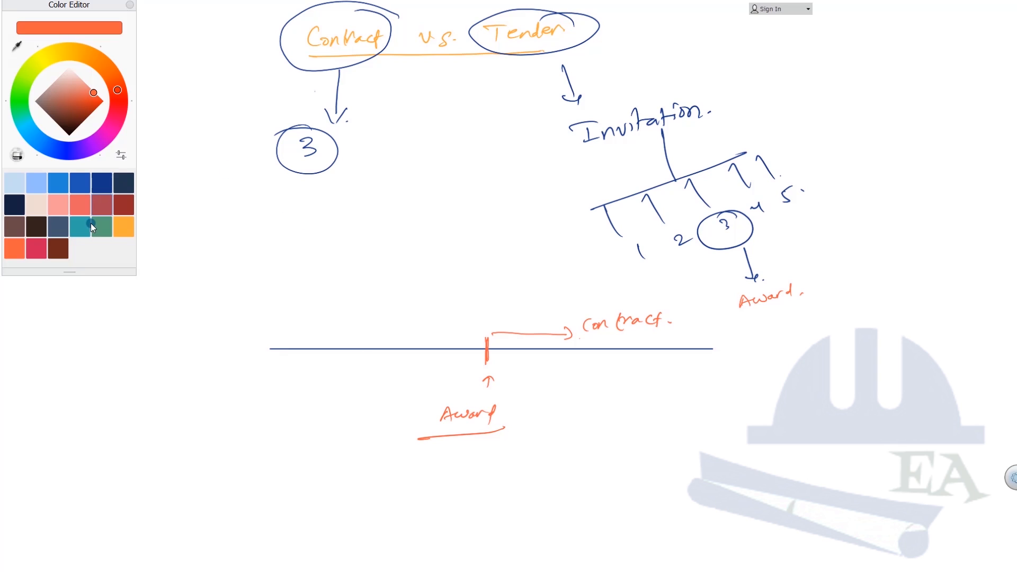
pyautogui.click(92, 226)
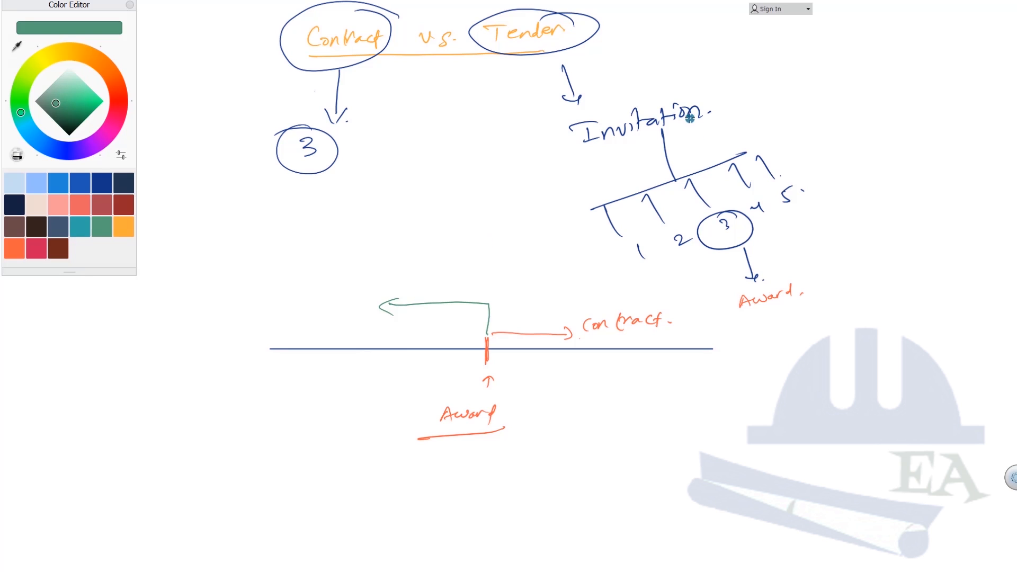
pyautogui.moveTo(297, 295)
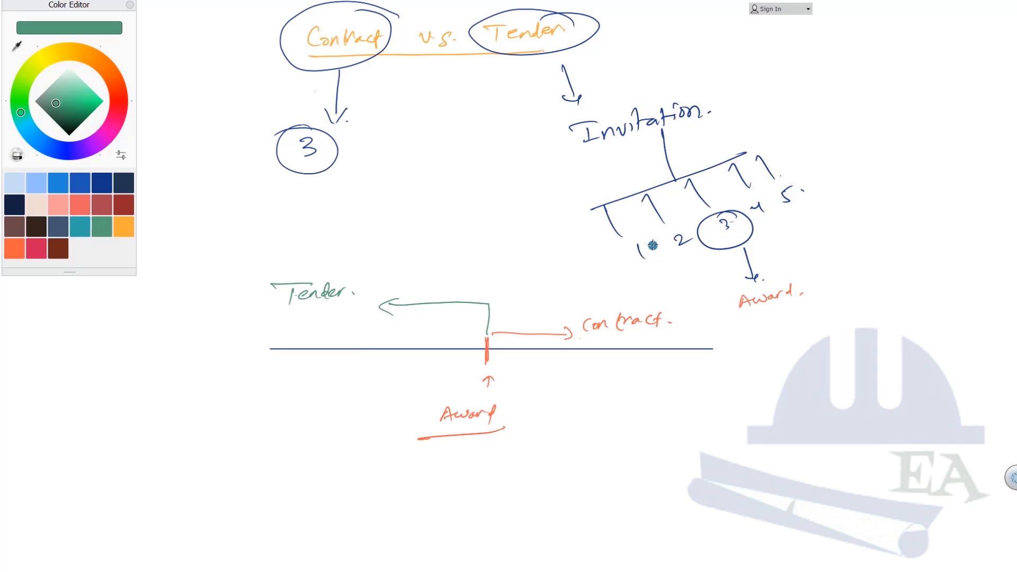
pyautogui.moveTo(667, 212)
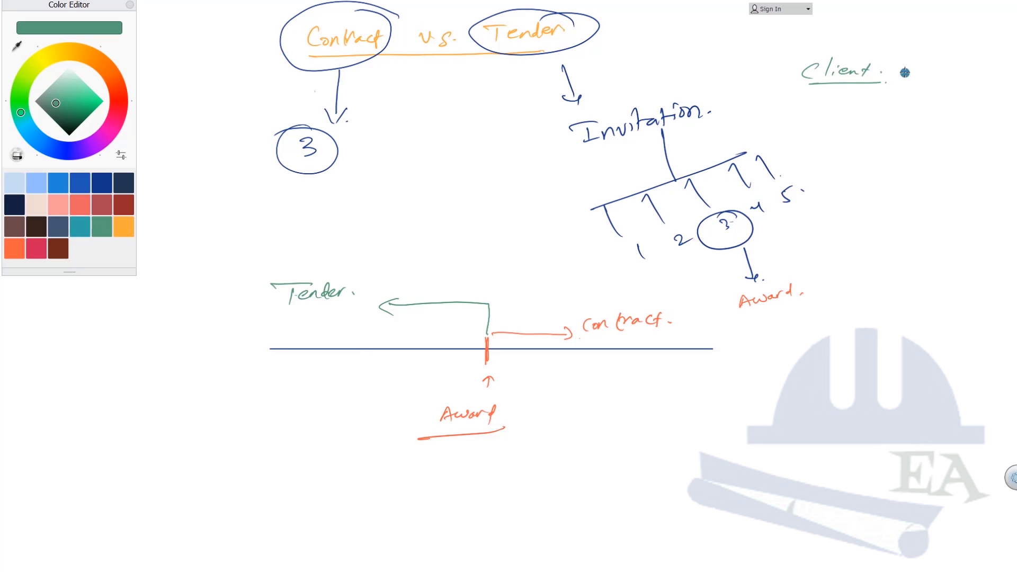
pyautogui.moveTo(738, 221)
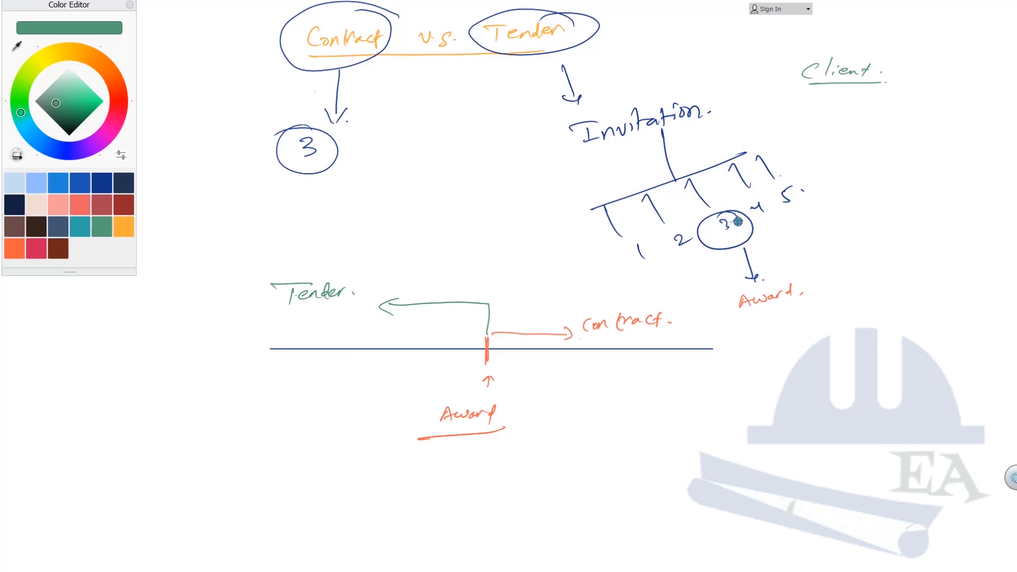